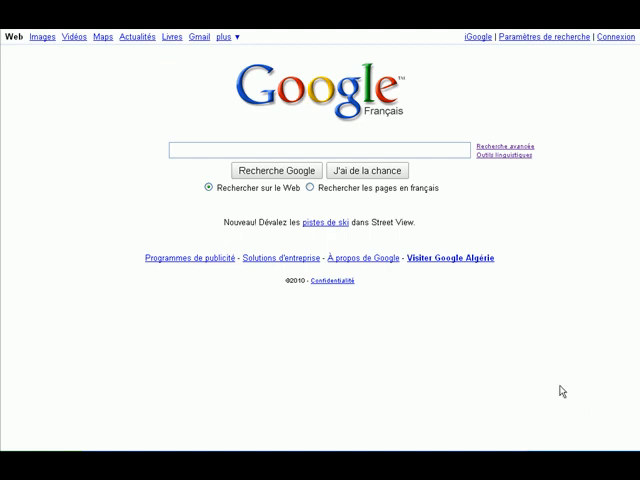
pyautogui.moveTo(156, 200)
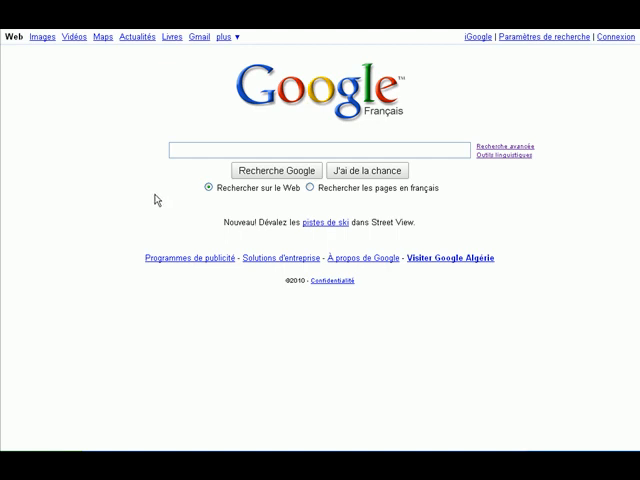
# Search Google for 'orf finder' to list ORF Finder tools
pyautogui.click(318, 152)
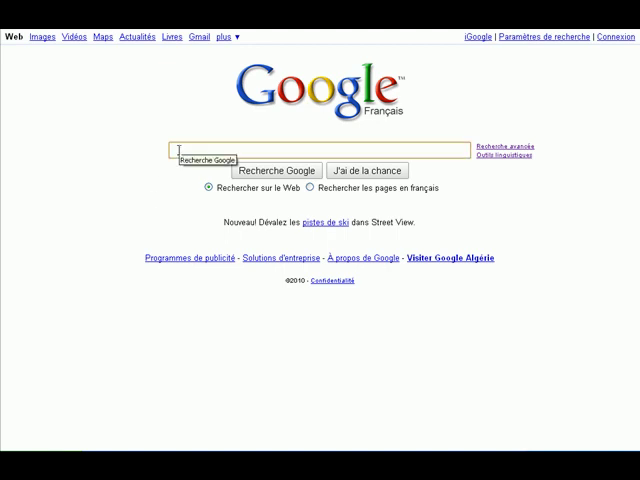
pyautogui.write('orf finl')
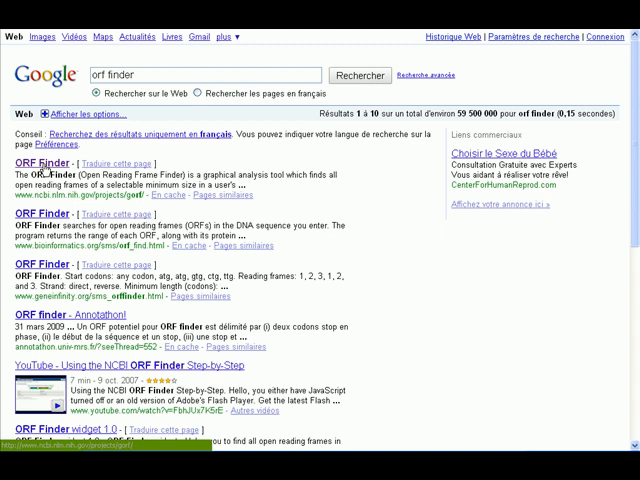
# Load the NCBI ORF Finder start page from the search results
pyautogui.click(42, 160)
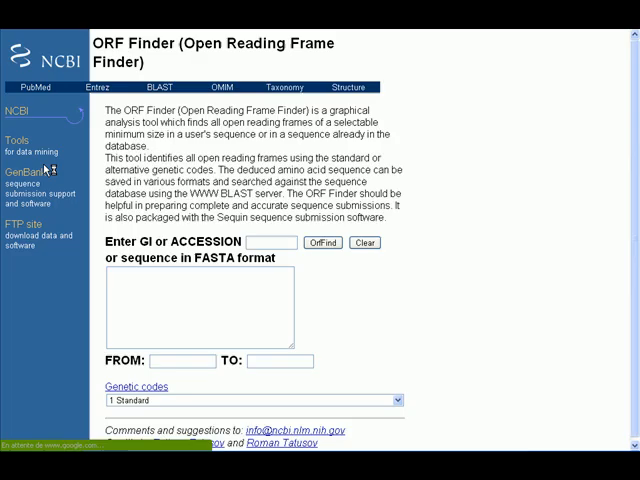
pyautogui.moveTo(336, 304)
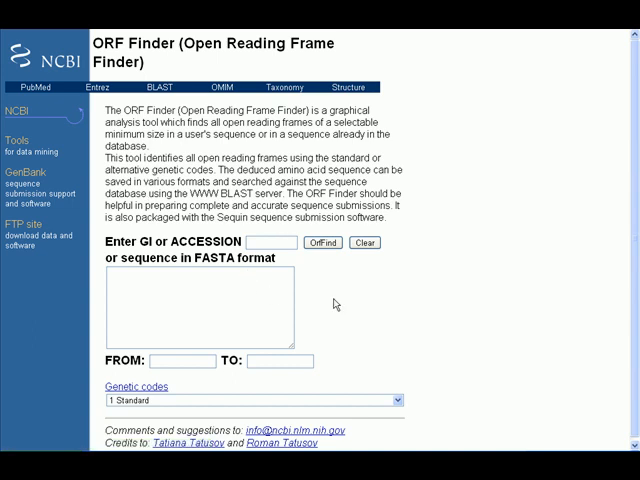
pyautogui.moveTo(356, 308)
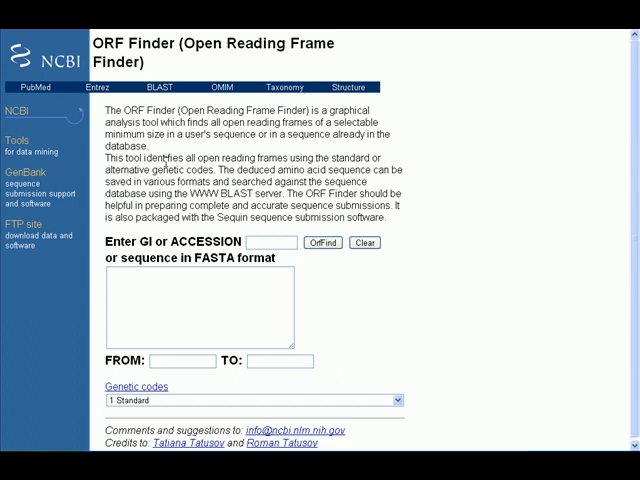
pyautogui.moveTo(188, 122)
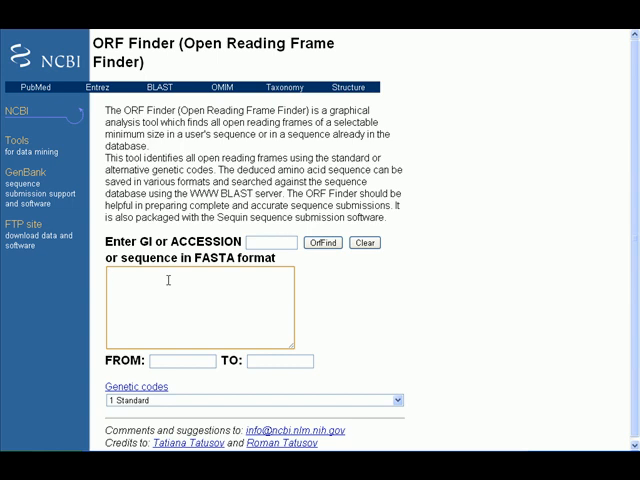
# Paste the nucleotide sequence and choose the genetic code for translation
pyautogui.rightClick(200, 300)
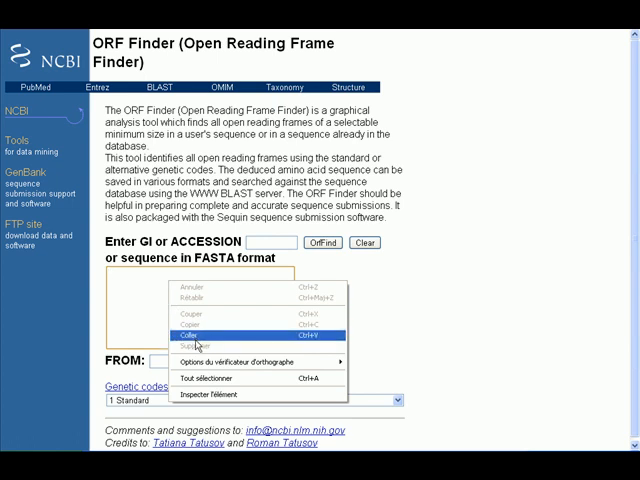
pyautogui.click(208, 324)
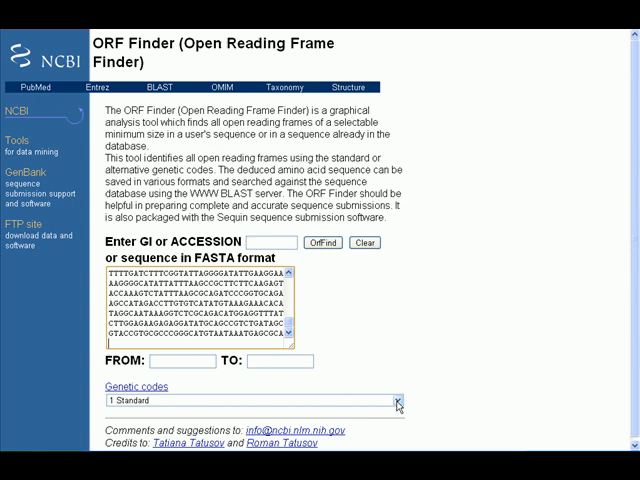
pyautogui.click(392, 404)
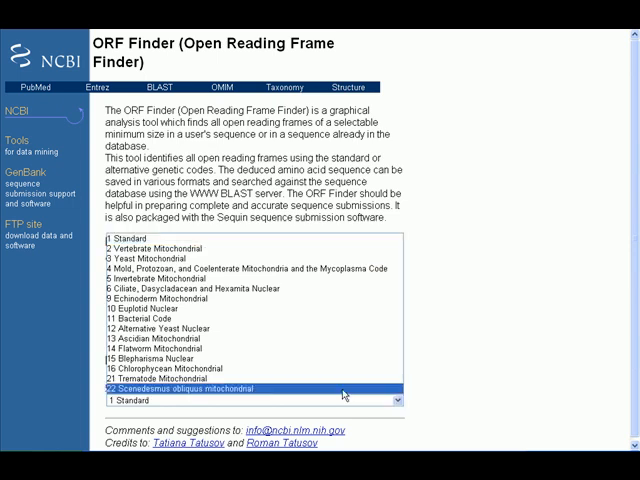
pyautogui.click(250, 270)
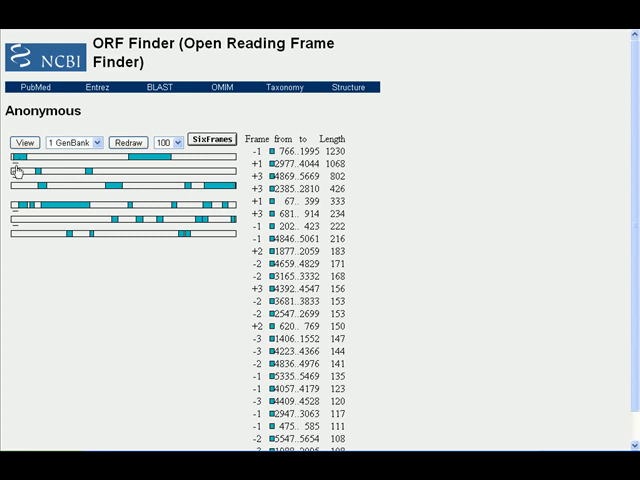
pyautogui.moveTo(190, 230)
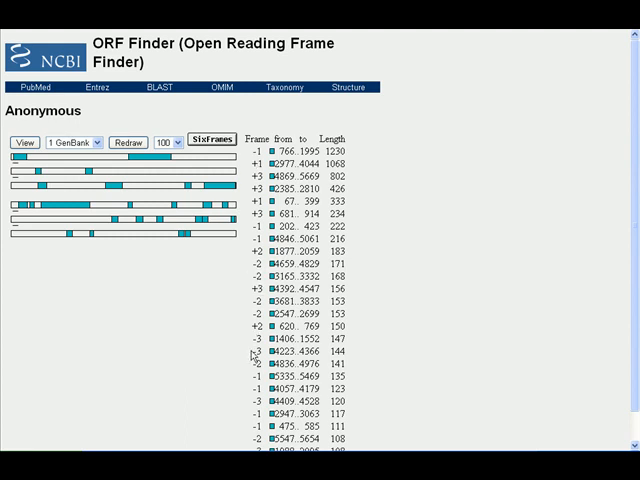
pyautogui.moveTo(220, 320)
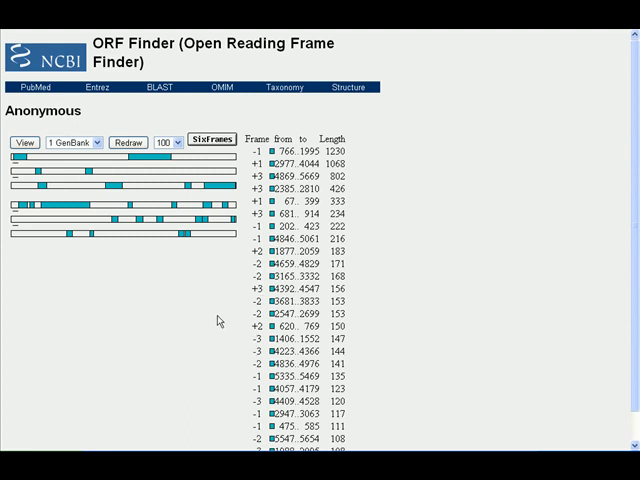
pyautogui.moveTo(188, 310)
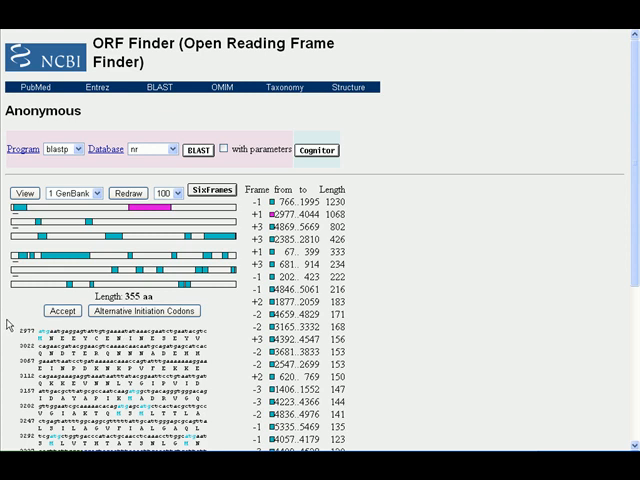
pyautogui.scroll(-3)
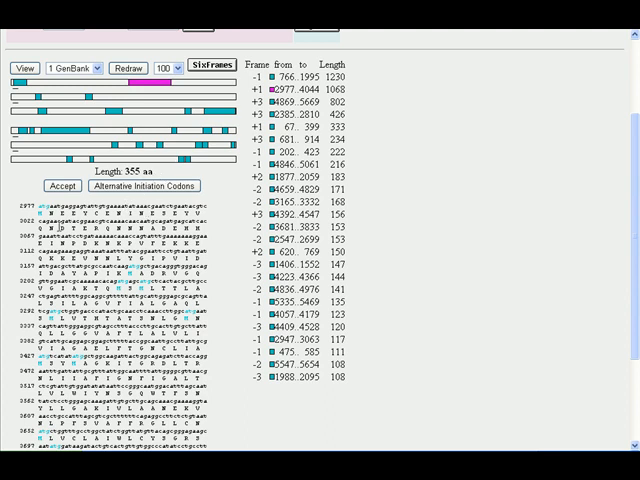
pyautogui.scroll(-3)
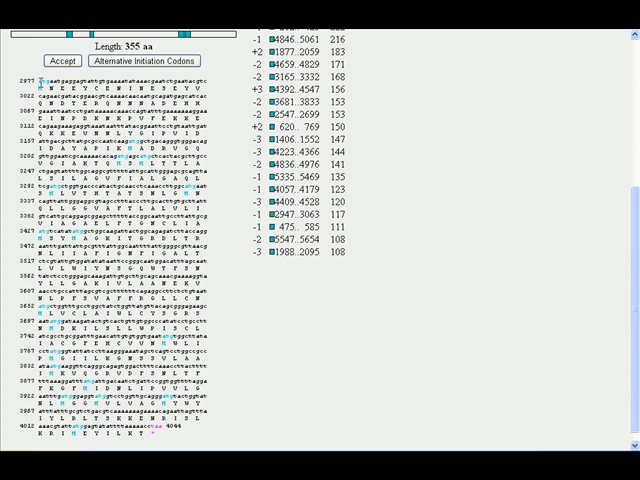
pyautogui.scroll(3)
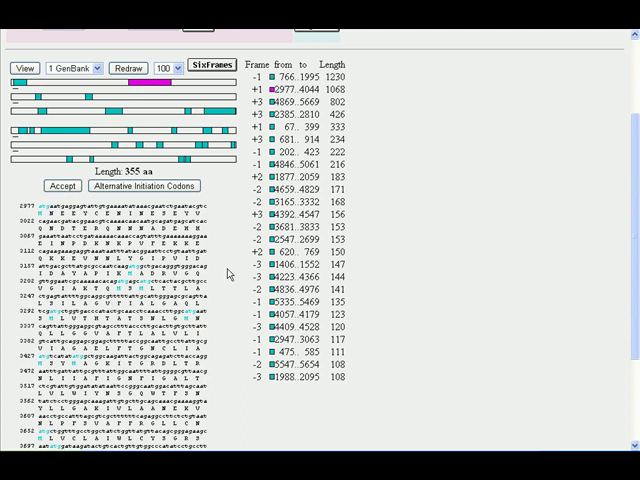
pyautogui.scroll(3)
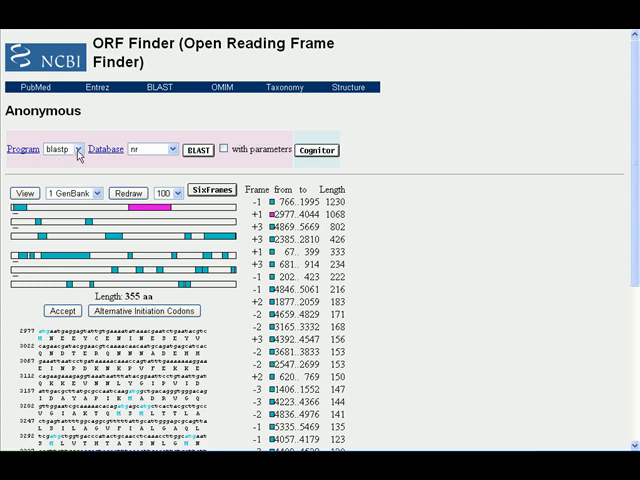
pyautogui.click(76, 148)
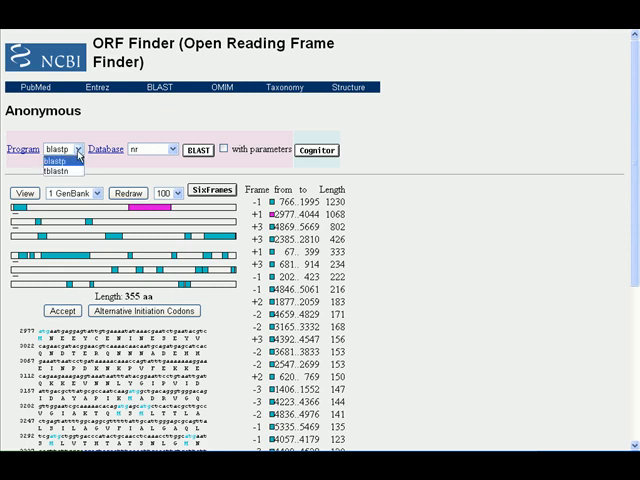
pyautogui.click(60, 148)
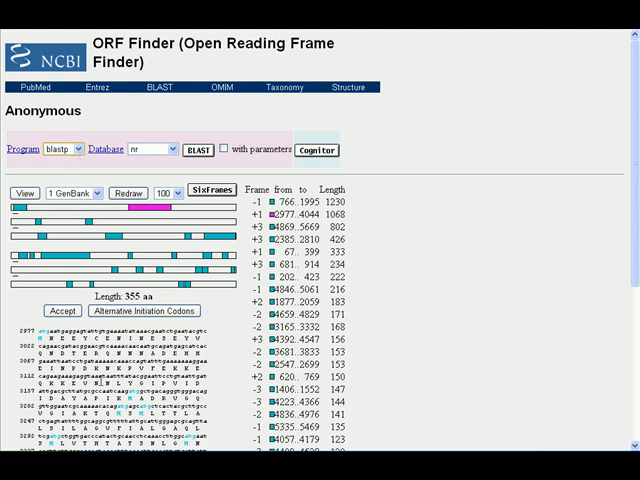
pyautogui.moveTo(72, 174)
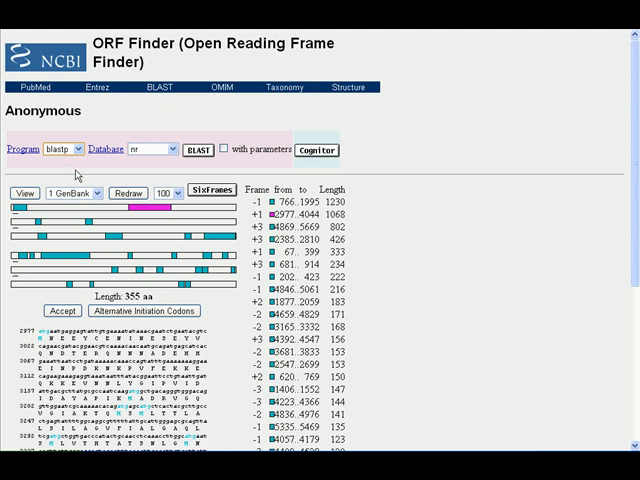
pyautogui.moveTo(96, 170)
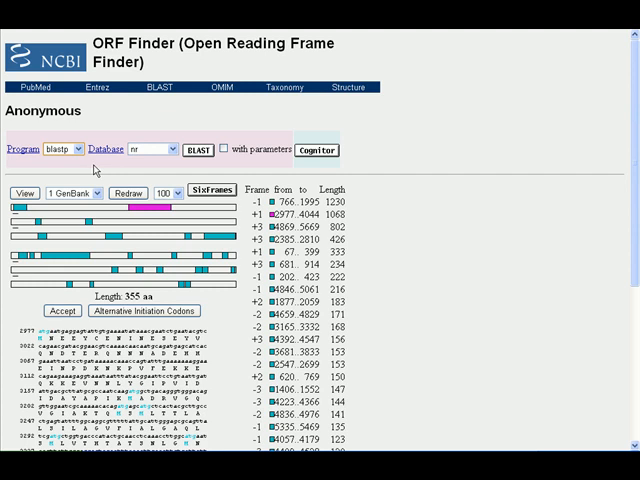
pyautogui.moveTo(110, 176)
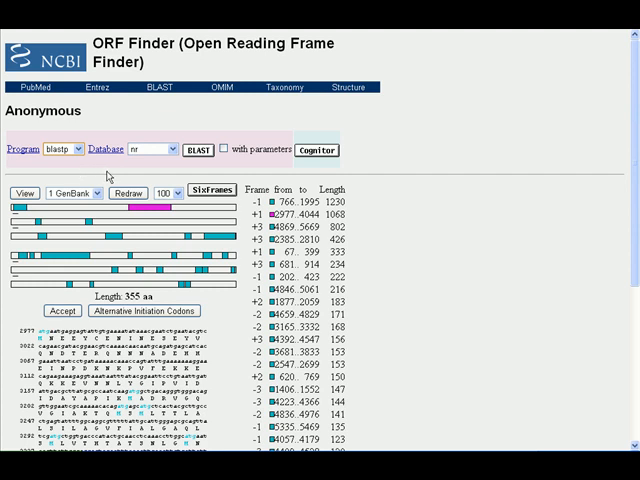
pyautogui.moveTo(172, 164)
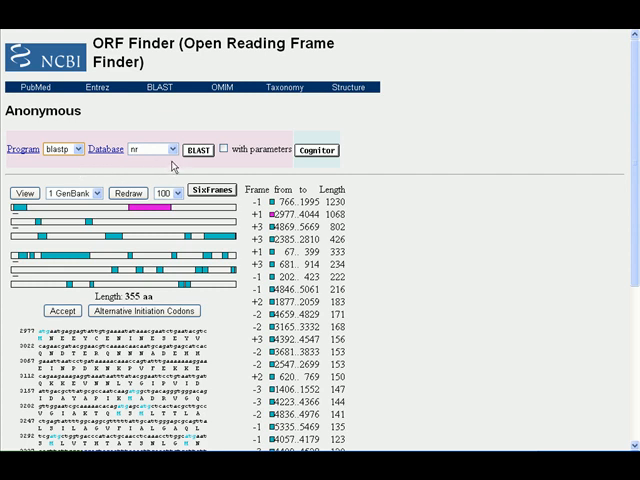
pyautogui.click(152, 148)
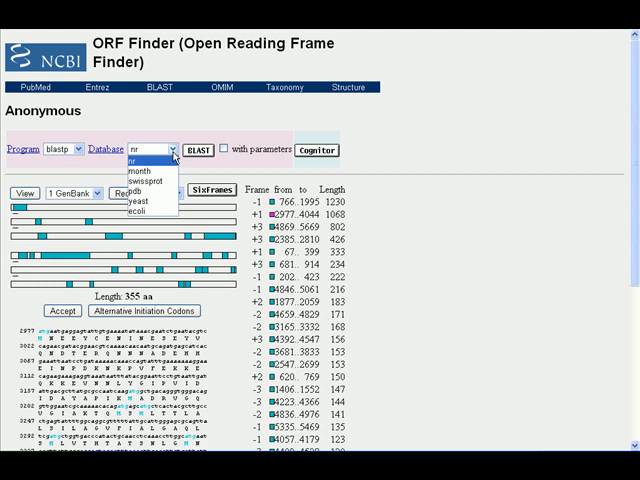
pyautogui.moveTo(140, 162)
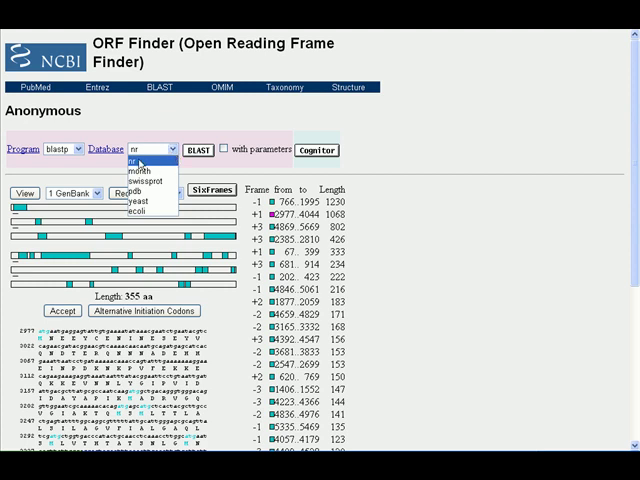
pyautogui.click(138, 160)
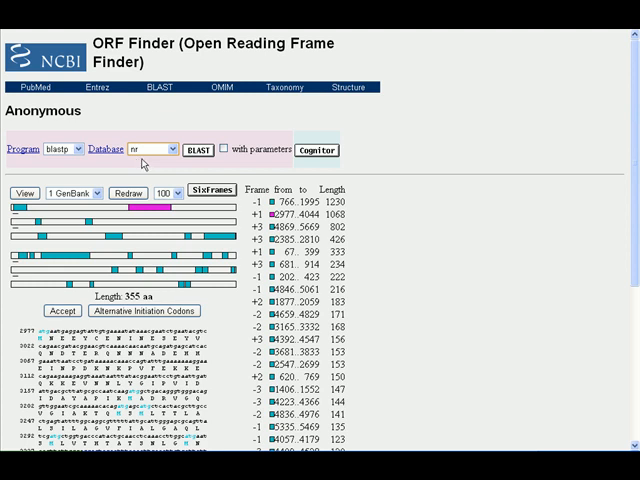
pyautogui.moveTo(208, 172)
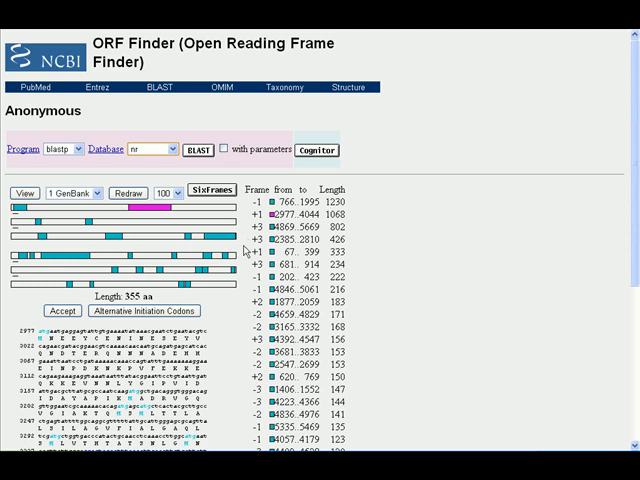
pyautogui.moveTo(244, 252)
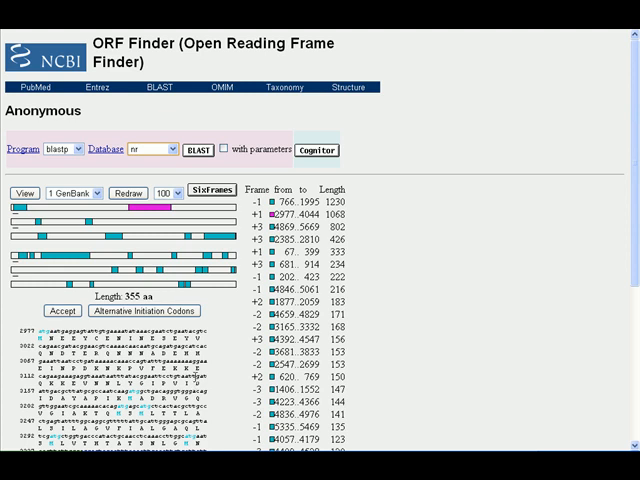
pyautogui.moveTo(220, 372)
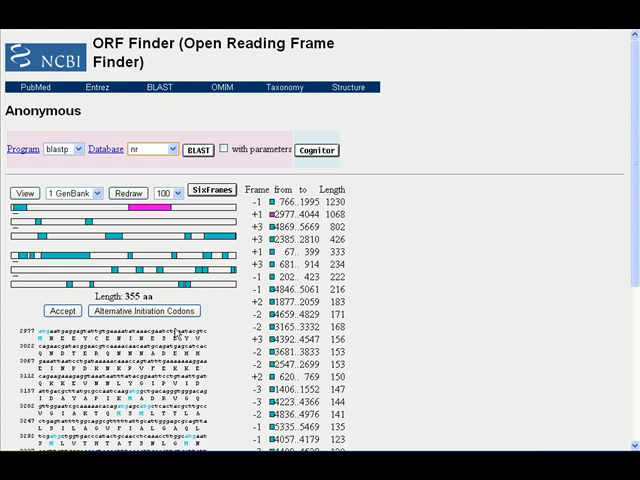
pyautogui.moveTo(410, 320)
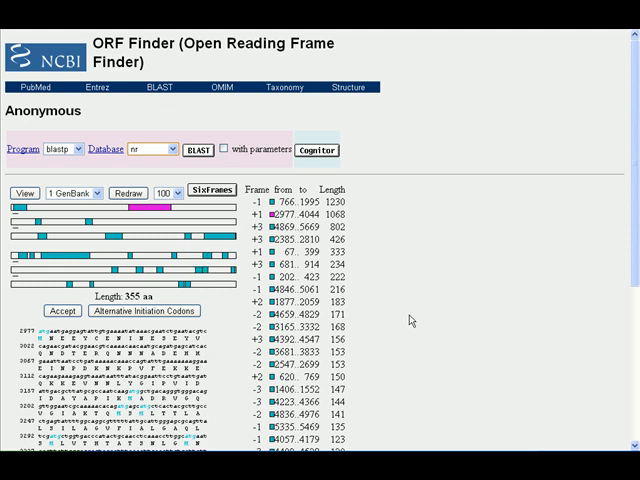